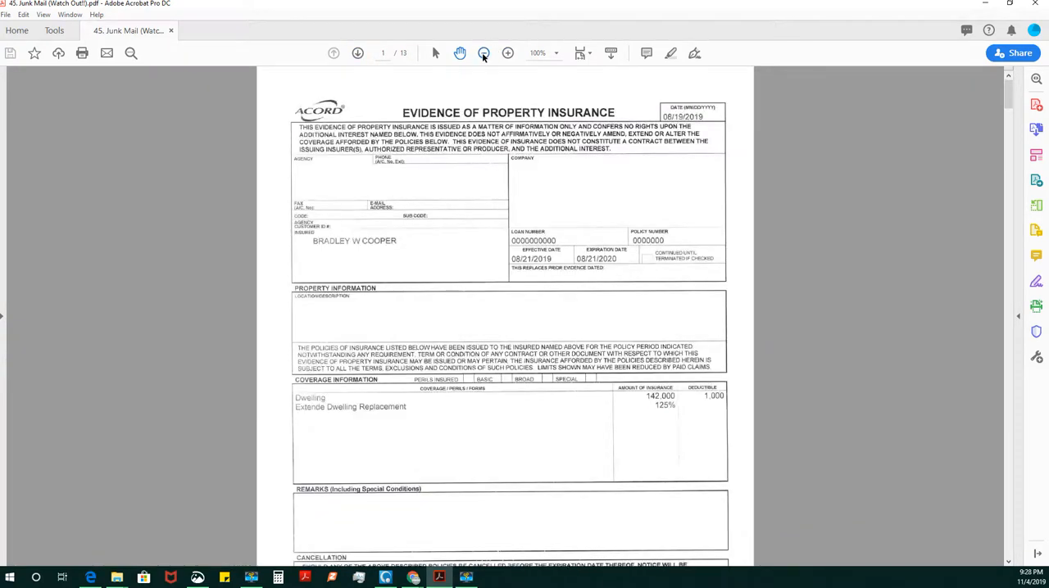
Zoom out from 100% to 66.7% so the full Evidence of Property Insurance page fits.
{"action": "left_click", "coordinate": [483, 52]}
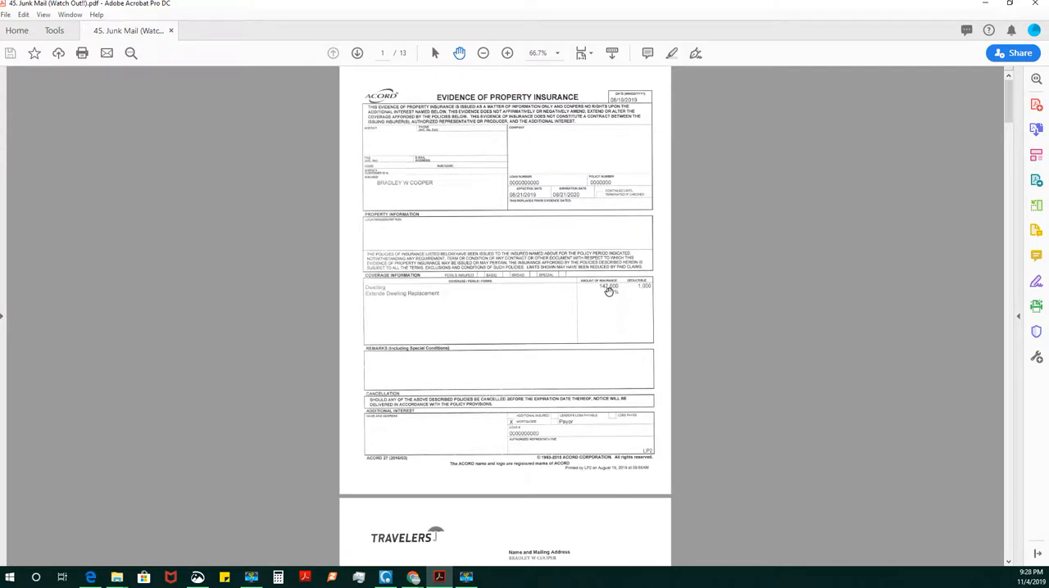
{"action": "mouse_move", "coordinate": [603, 299]}
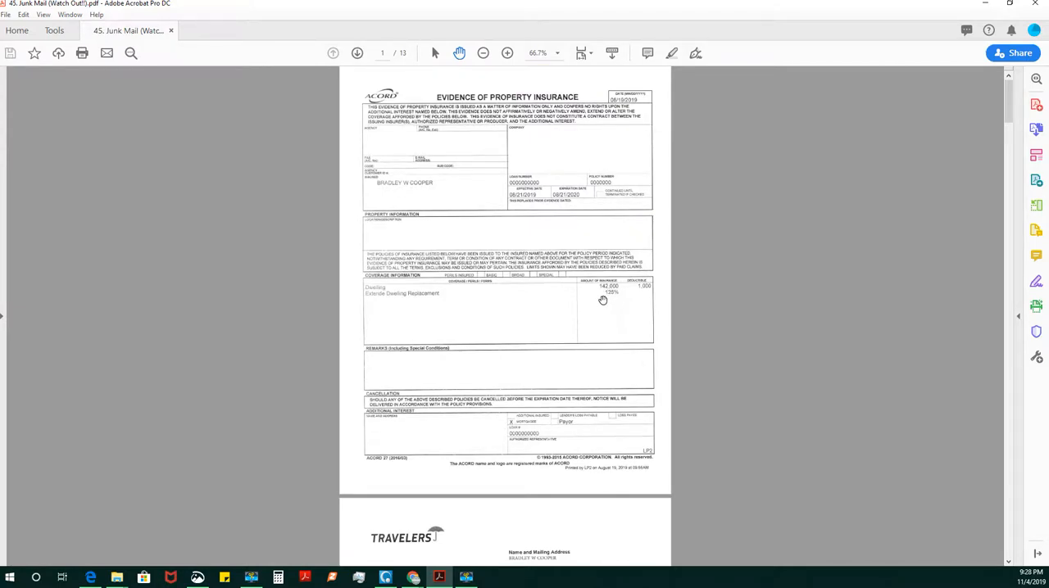
{"action": "mouse_move", "coordinate": [613, 307]}
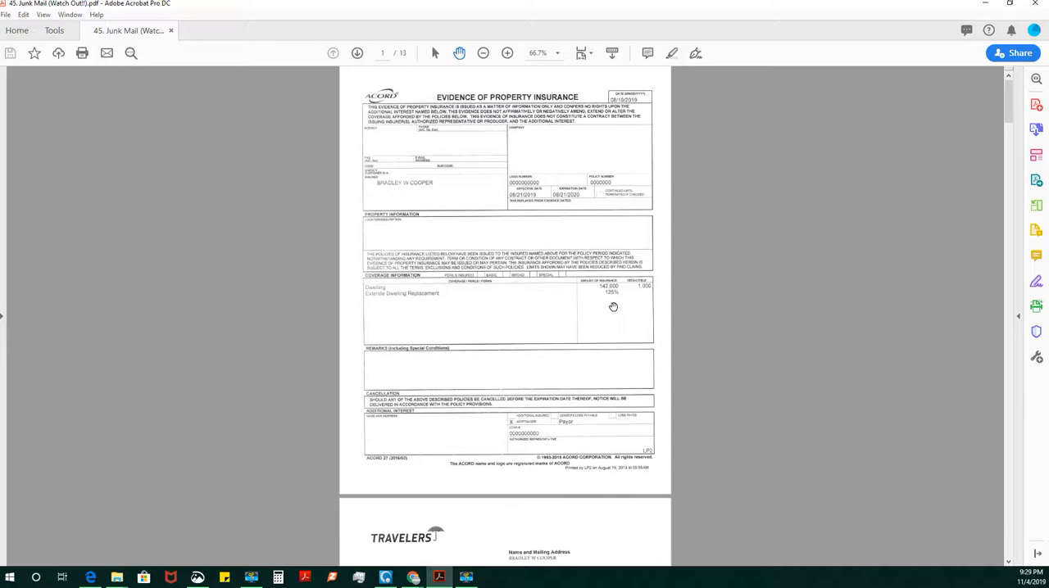
{"action": "mouse_move", "coordinate": [533, 89]}
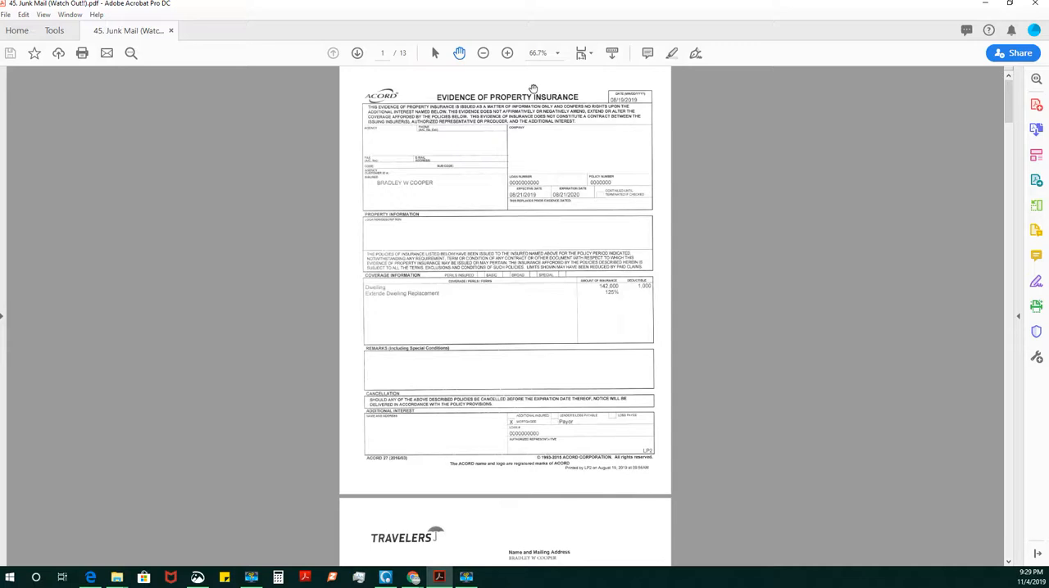
Scroll past the flood form and invoices to page 10's Travelers replacement cost summary.
{"action": "scroll", "scroll_direction": "down", "scroll_amount": 3}
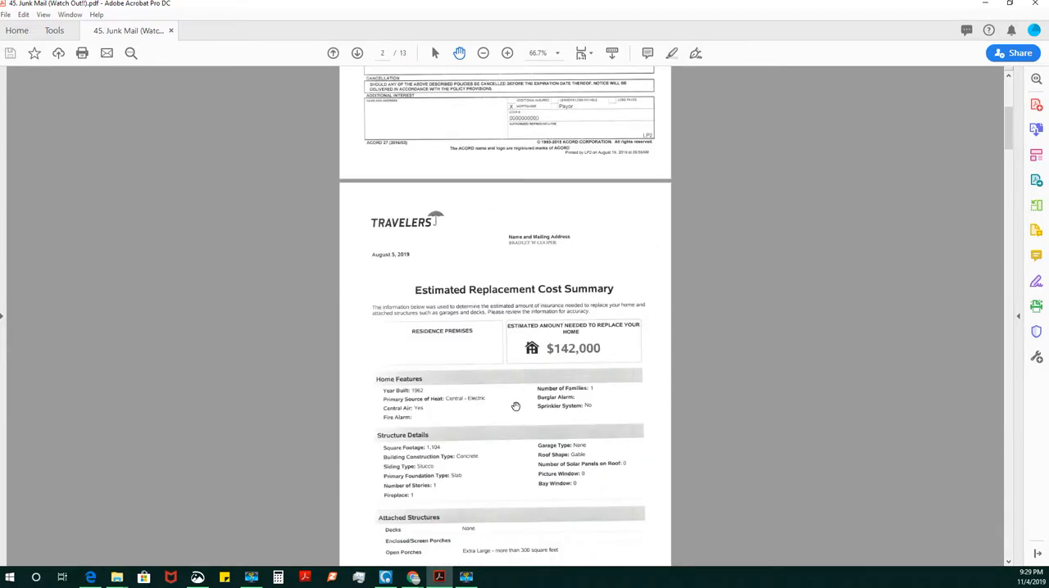
{"action": "scroll", "scroll_direction": "down", "scroll_amount": 3}
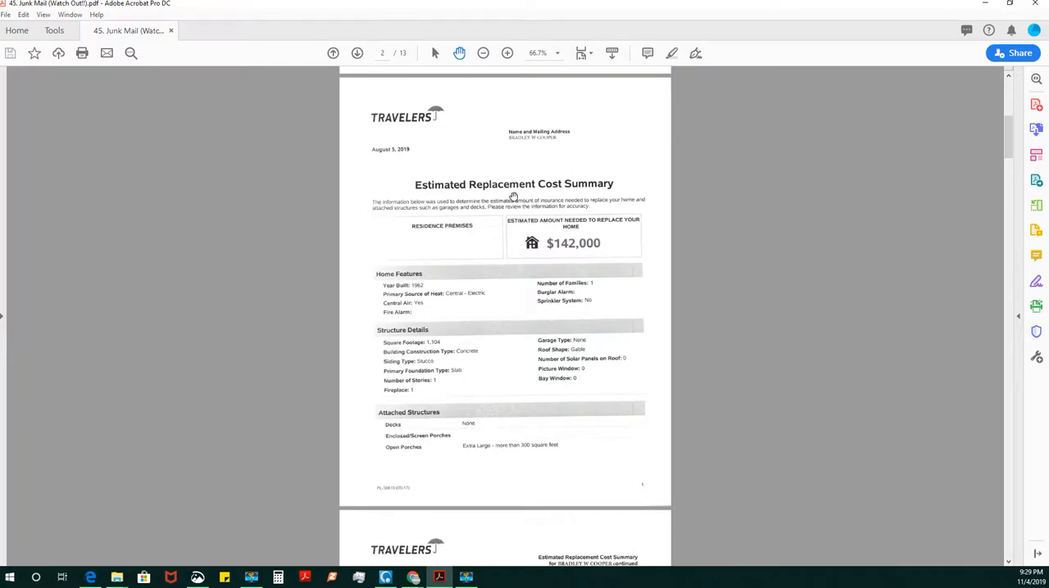
{"action": "scroll", "scroll_direction": "down", "scroll_amount": 3}
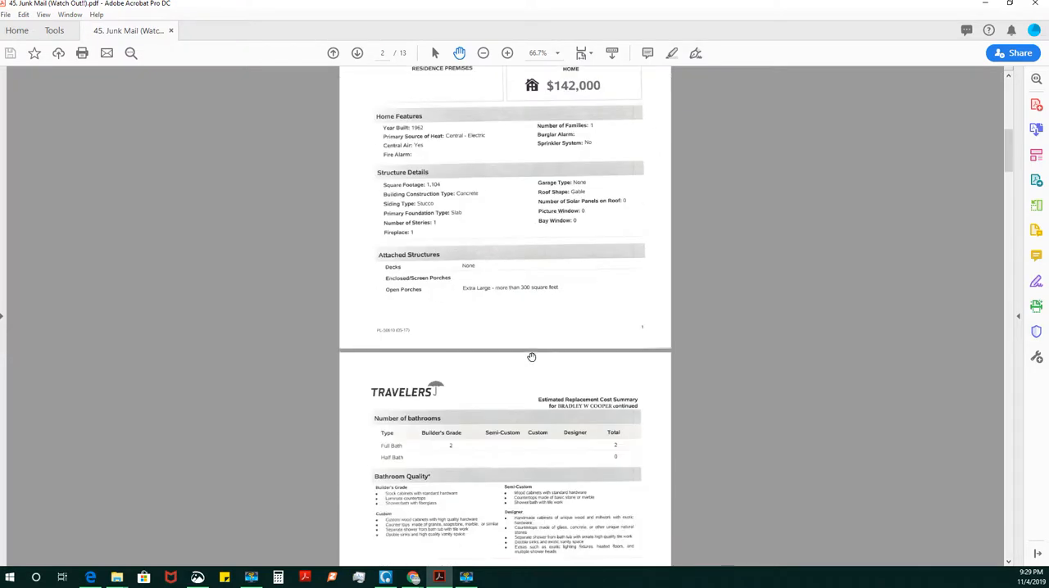
{"action": "scroll", "scroll_direction": "down", "scroll_amount": 3}
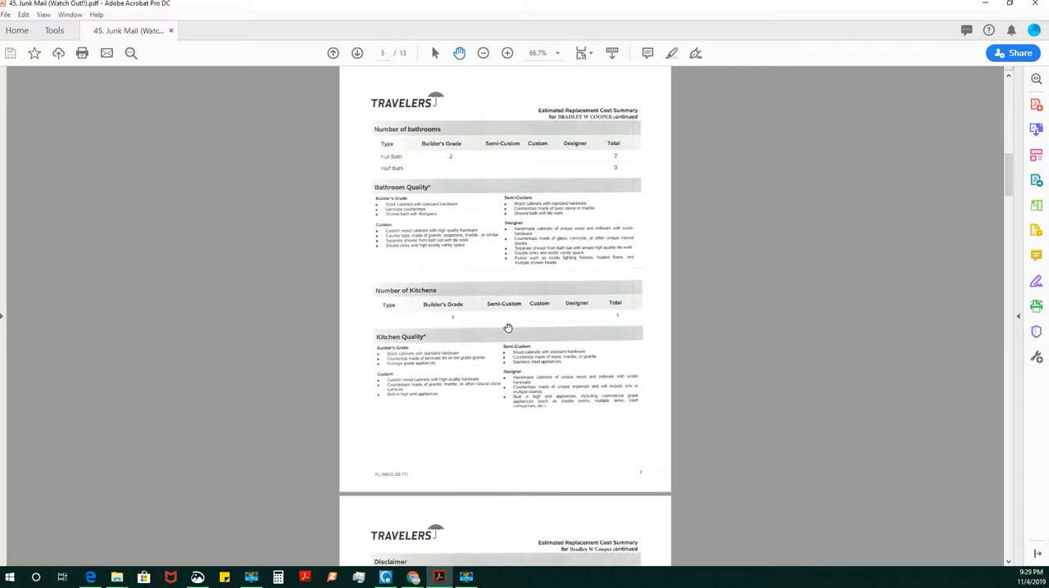
{"action": "mouse_move", "coordinate": [502, 286]}
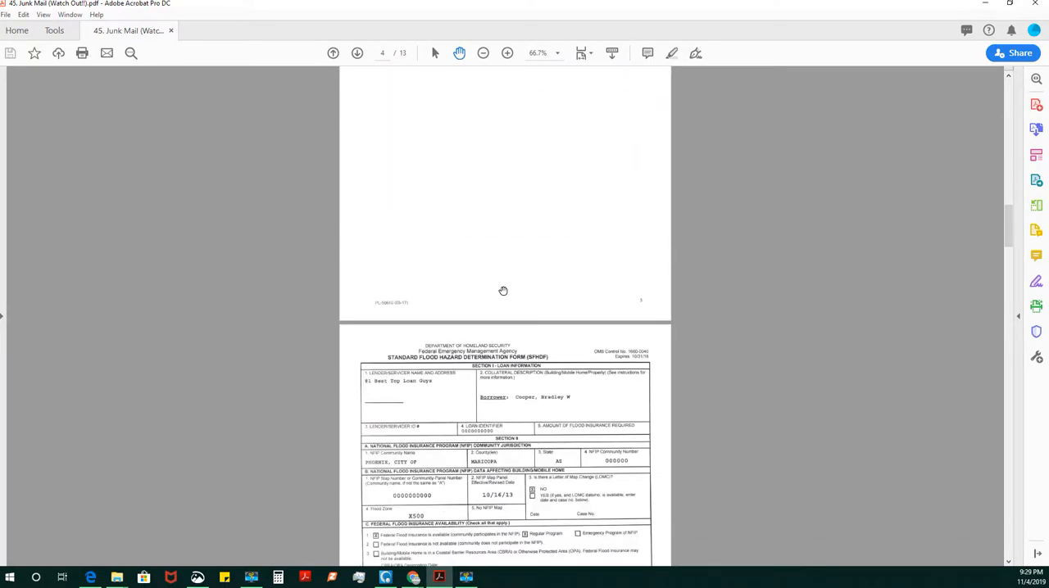
{"action": "scroll", "scroll_direction": "down", "scroll_amount": 3}
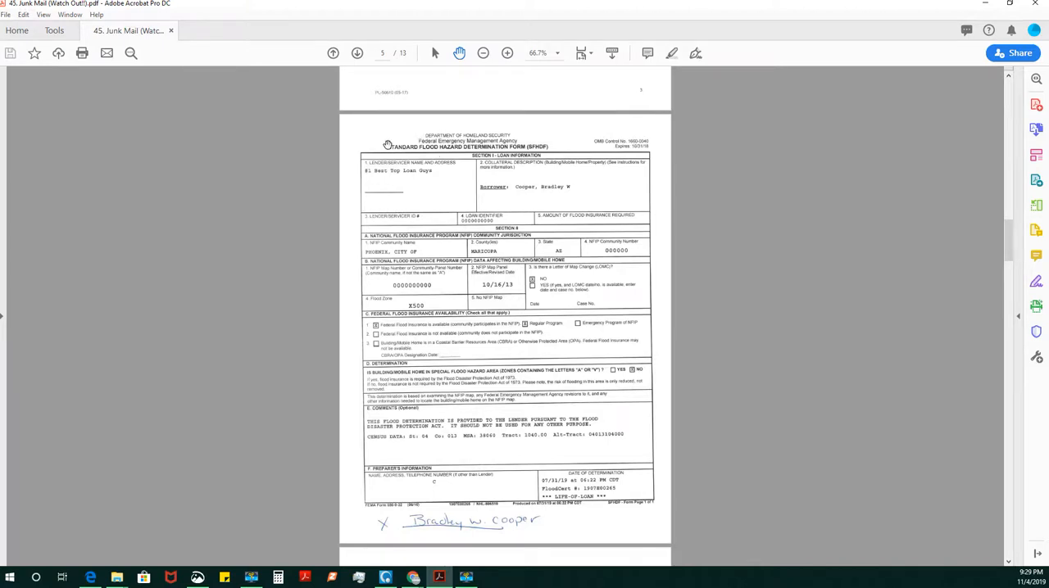
{"action": "scroll", "scroll_direction": "down", "scroll_amount": 3}
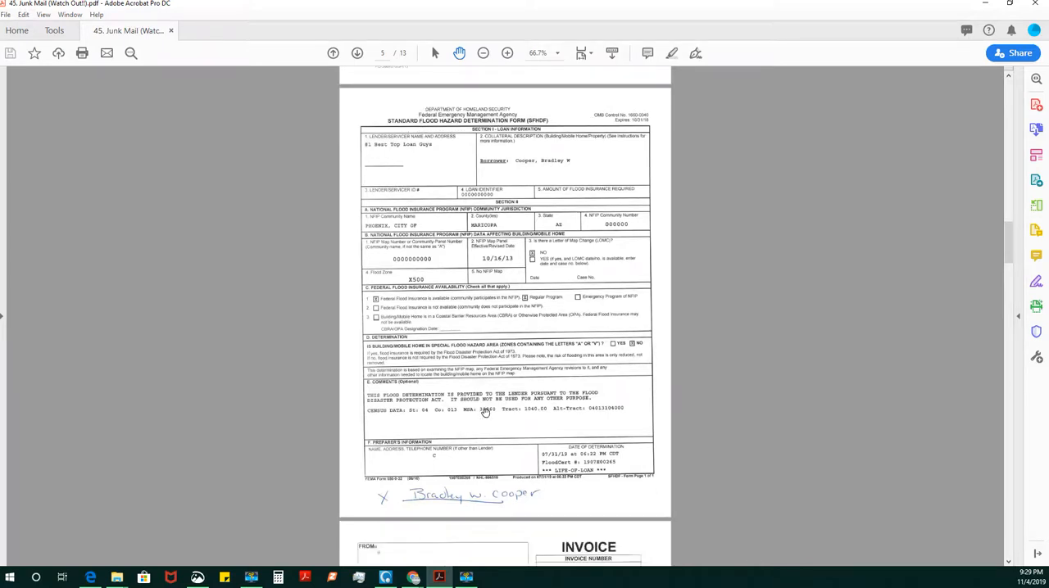
{"action": "scroll", "scroll_direction": "down", "scroll_amount": 3}
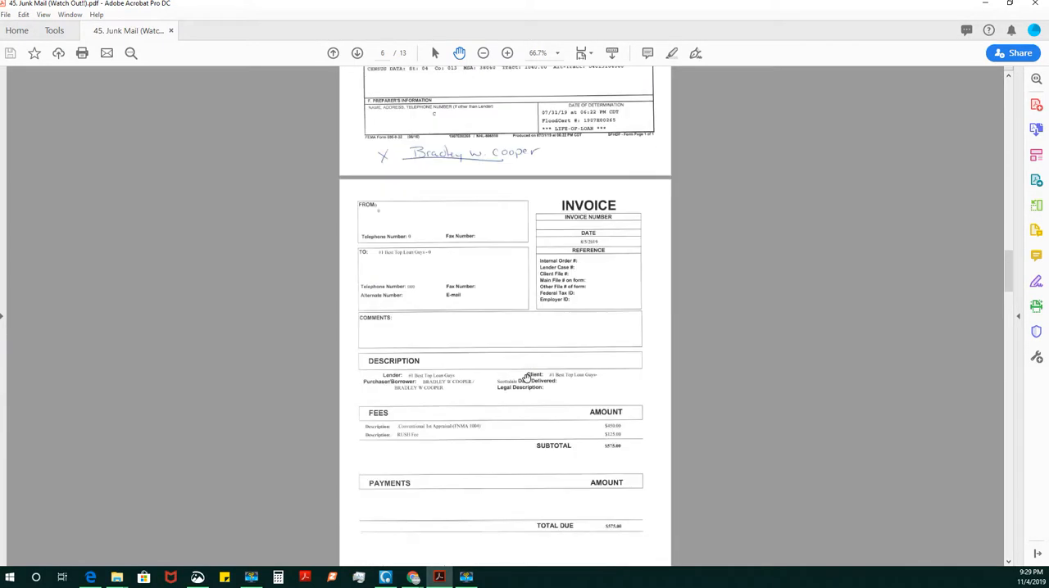
{"action": "scroll", "scroll_direction": "down", "scroll_amount": 3}
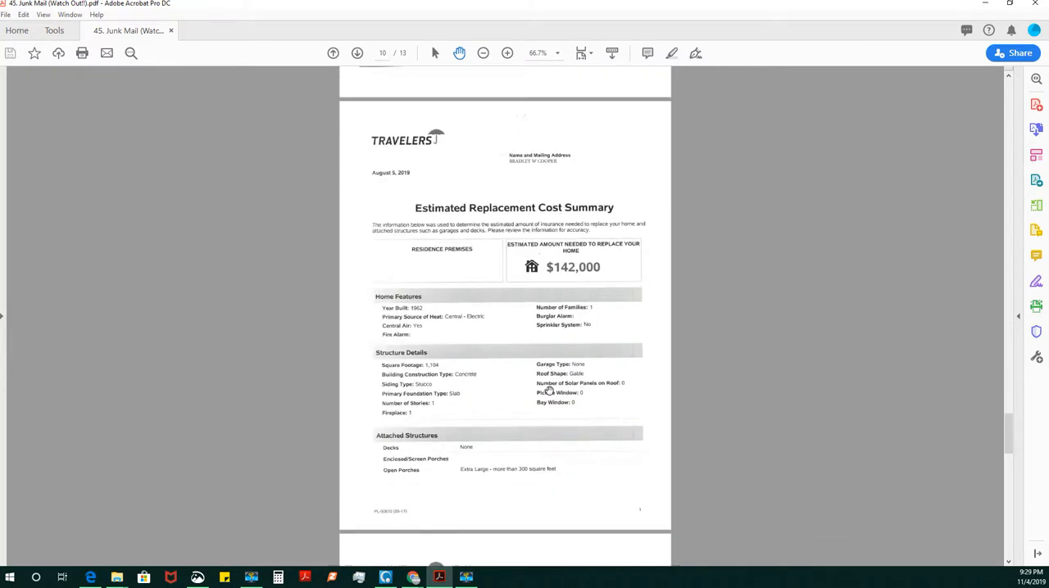
{"action": "scroll", "scroll_direction": "down", "scroll_amount": 3}
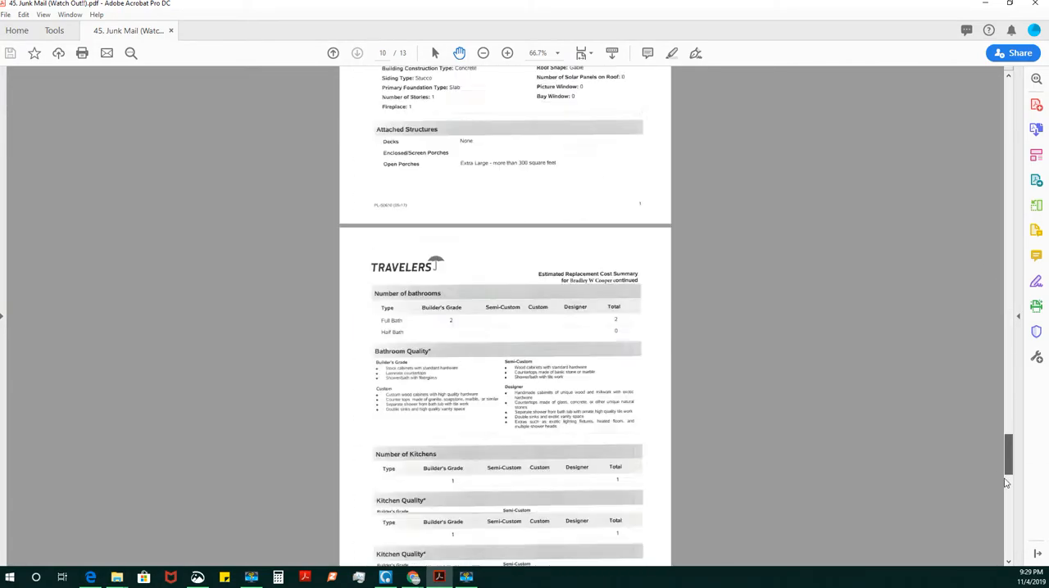
Zoom out on signed page 13, then scroll back up to page 5's flood determination.
{"action": "scroll", "scroll_direction": "down", "scroll_amount": 3}
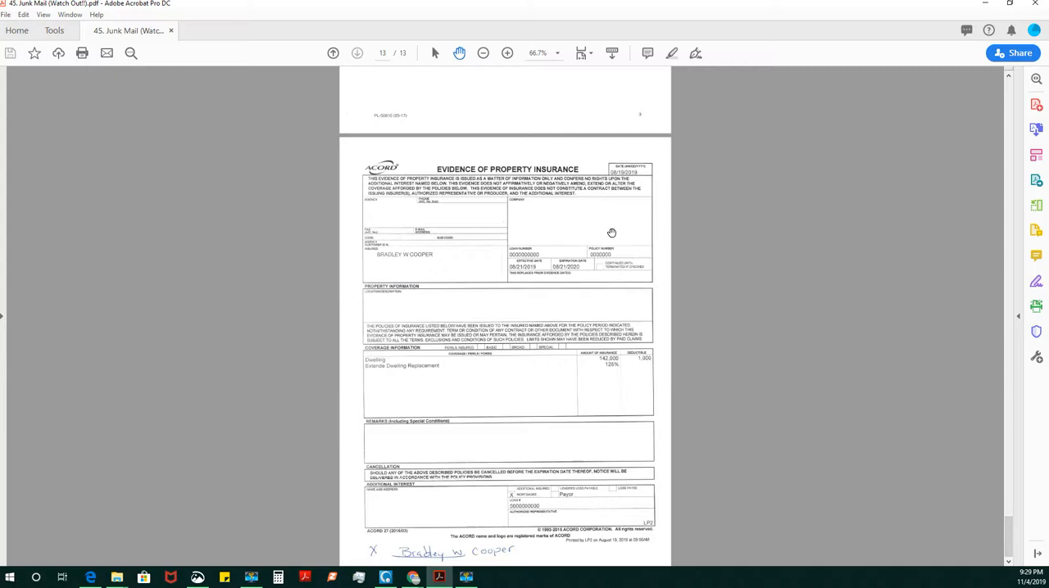
{"action": "left_click", "coordinate": [483, 53]}
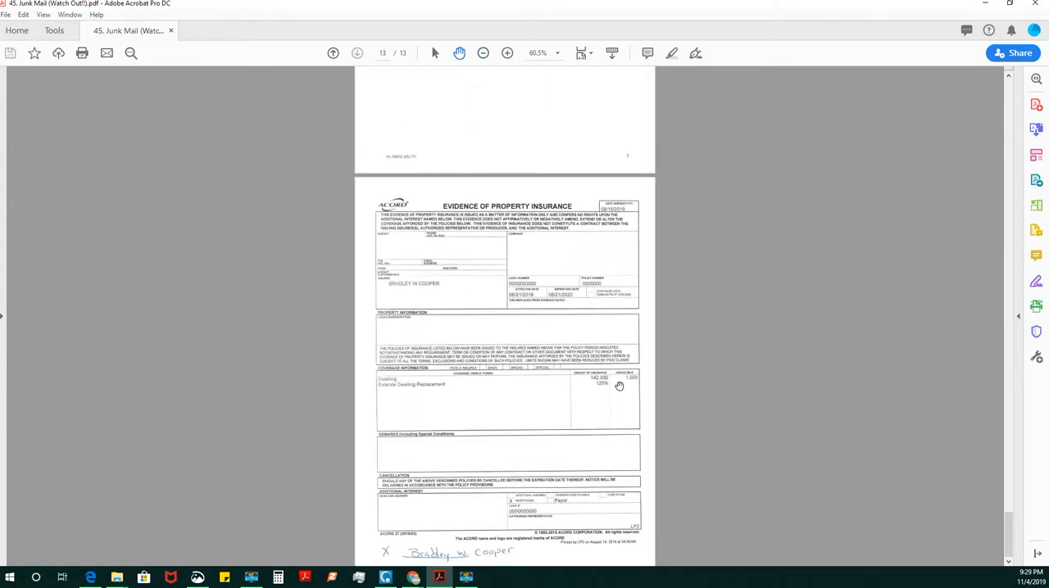
{"action": "mouse_move", "coordinate": [622, 382]}
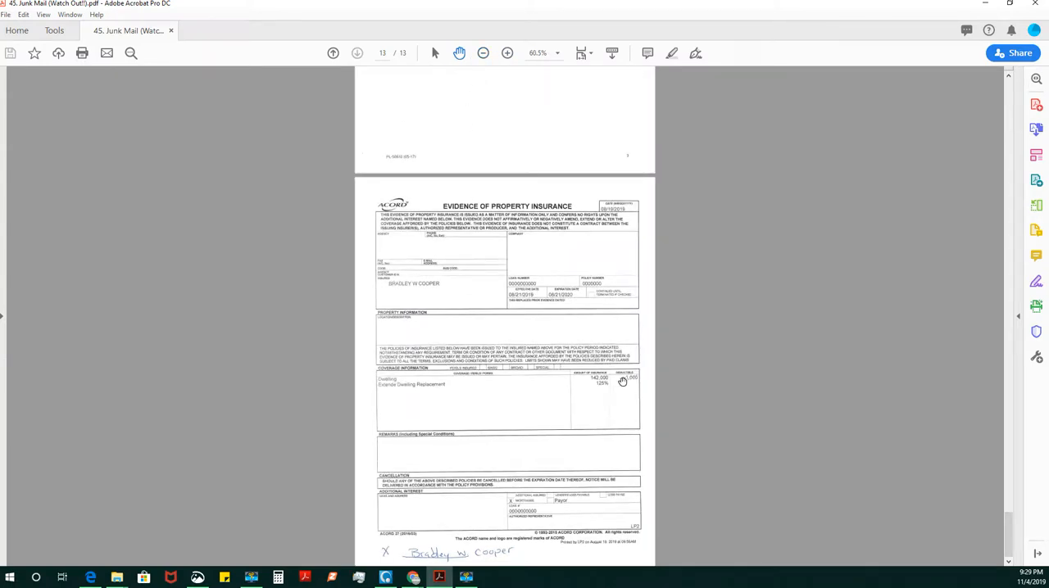
{"action": "mouse_move", "coordinate": [584, 558]}
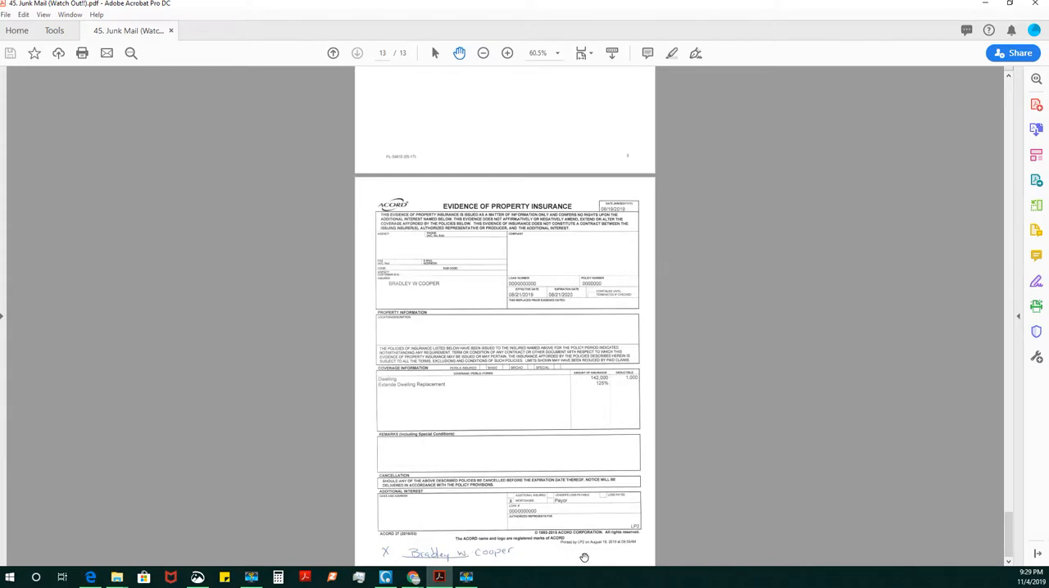
{"action": "mouse_move", "coordinate": [531, 365]}
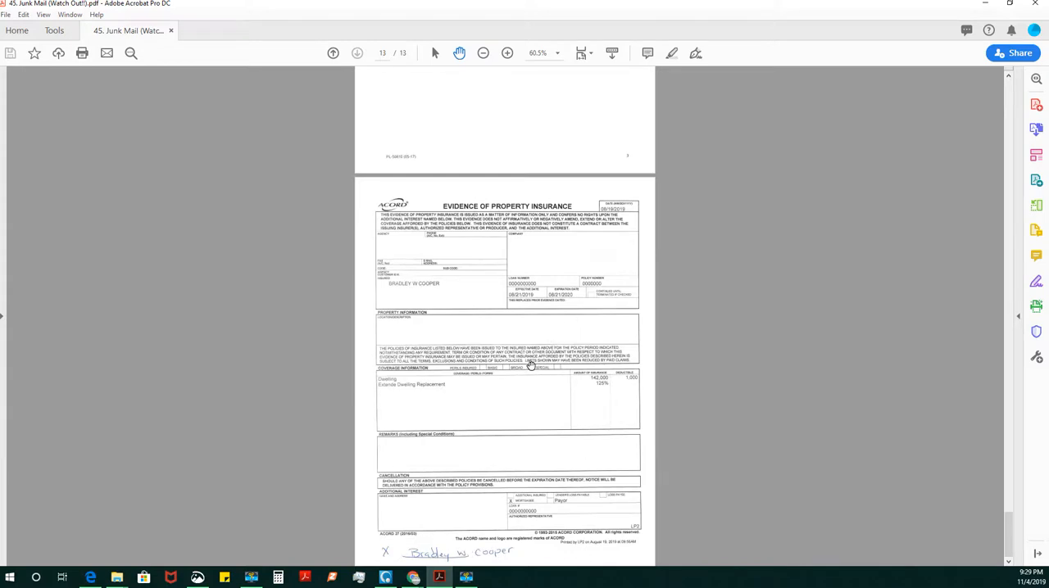
{"action": "scroll", "scroll_direction": "up", "scroll_amount": 3}
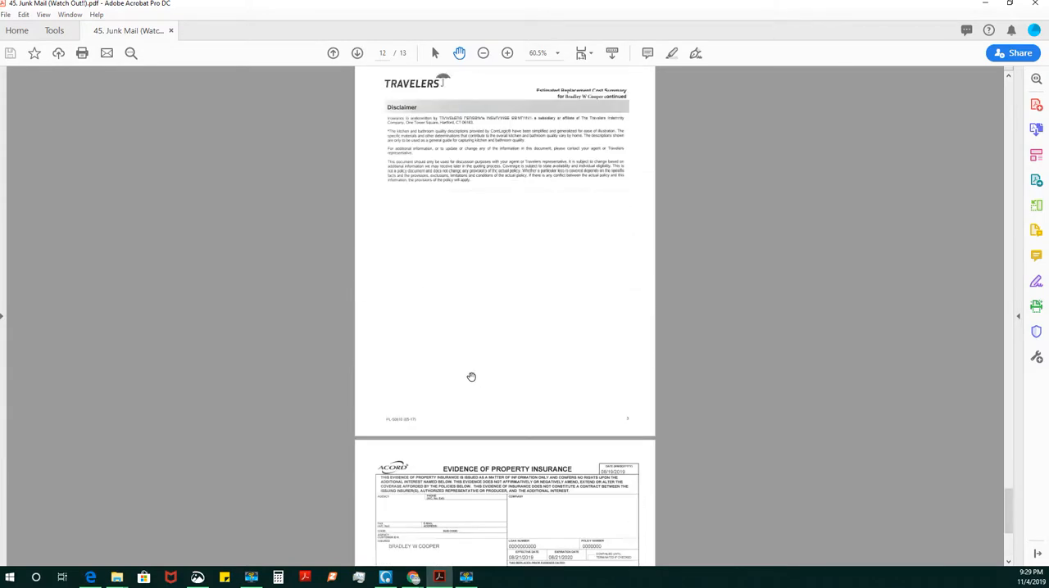
{"action": "scroll", "scroll_direction": "up", "scroll_amount": 3}
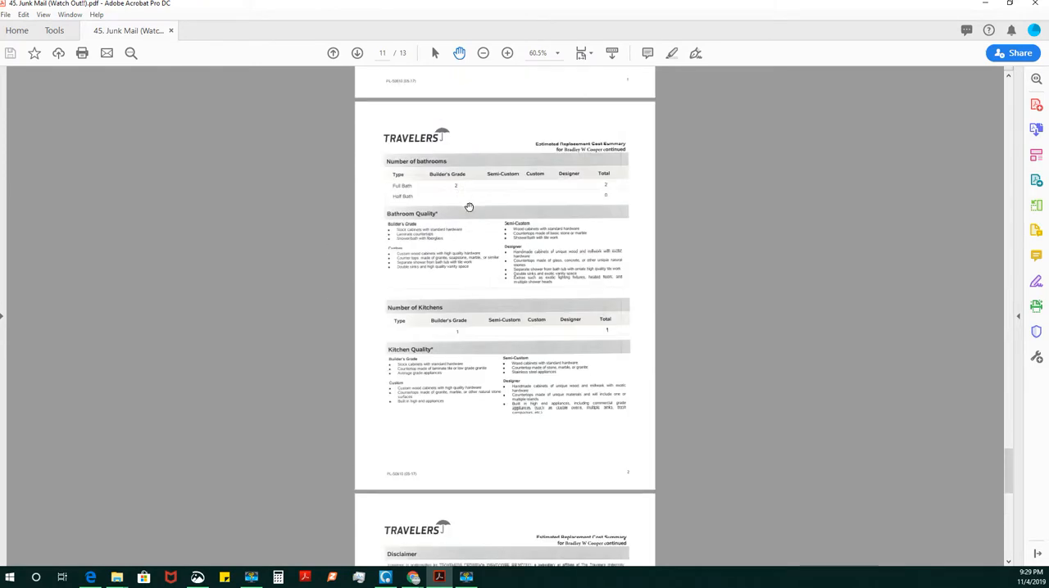
{"action": "scroll", "scroll_direction": "up", "scroll_amount": 3}
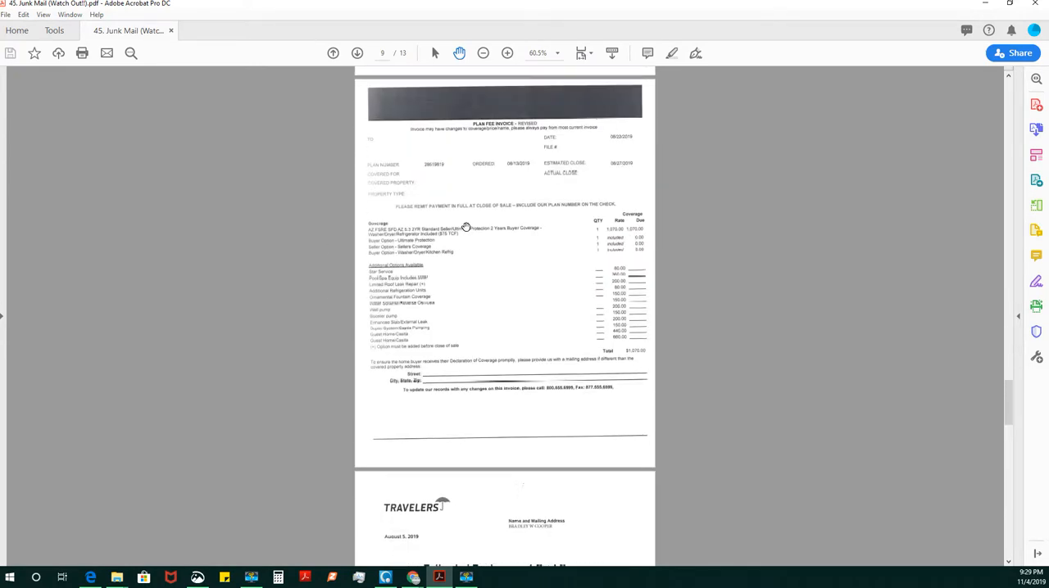
{"action": "right_click", "coordinate": [446, 196]}
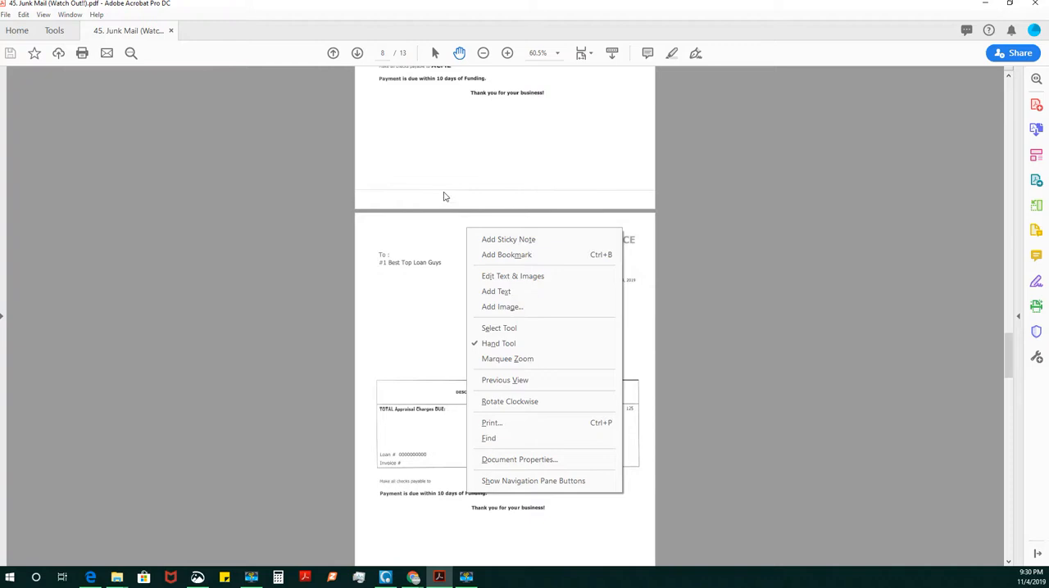
{"action": "left_click", "coordinate": [504, 380]}
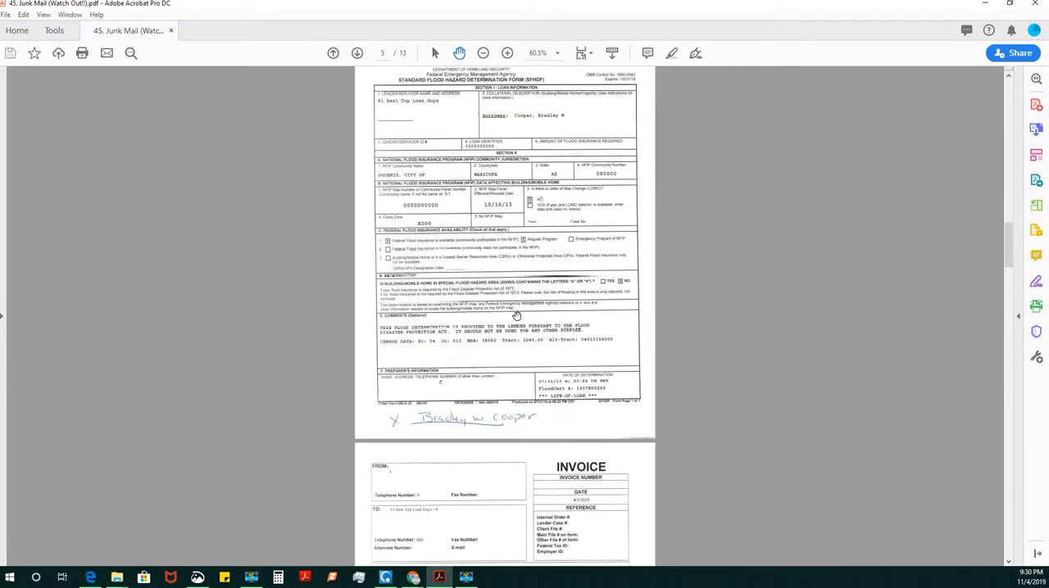
Scroll up to page 1, then down past the flood form to page 12's disclaimer.
{"action": "scroll", "scroll_direction": "up", "scroll_amount": 3}
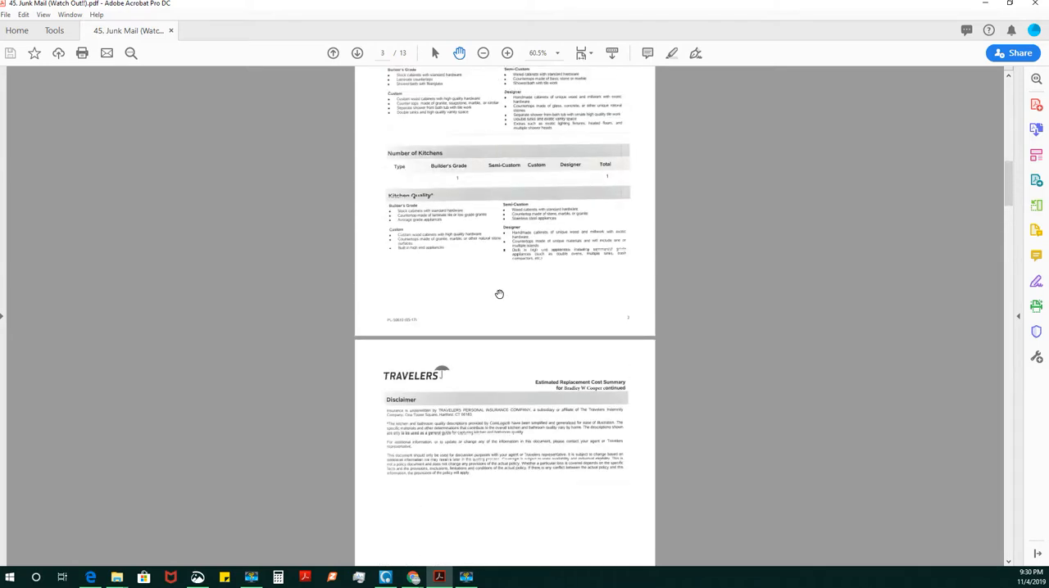
{"action": "scroll", "scroll_direction": "up", "scroll_amount": 3}
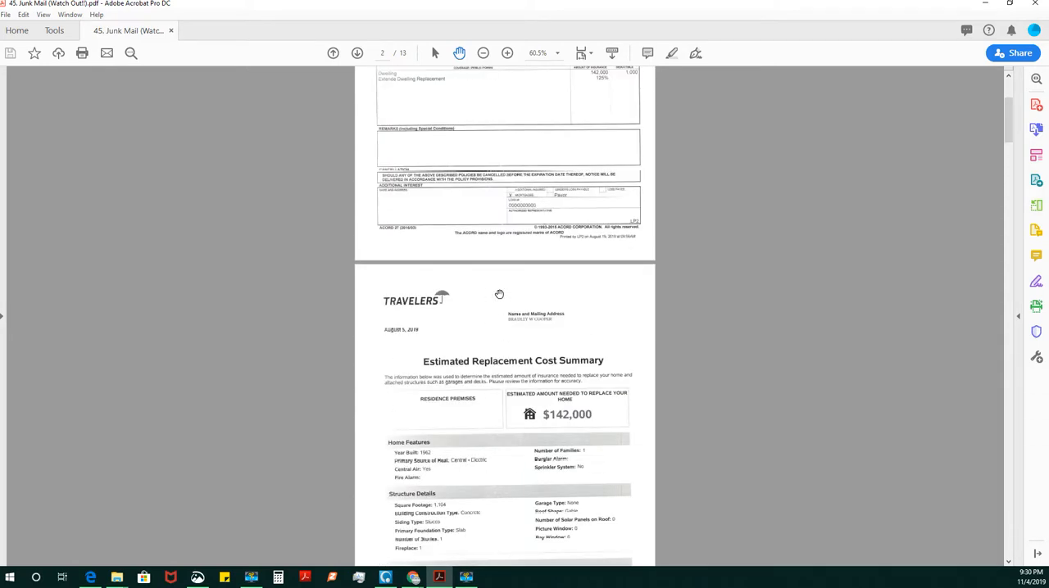
{"action": "scroll", "scroll_direction": "up", "scroll_amount": 3}
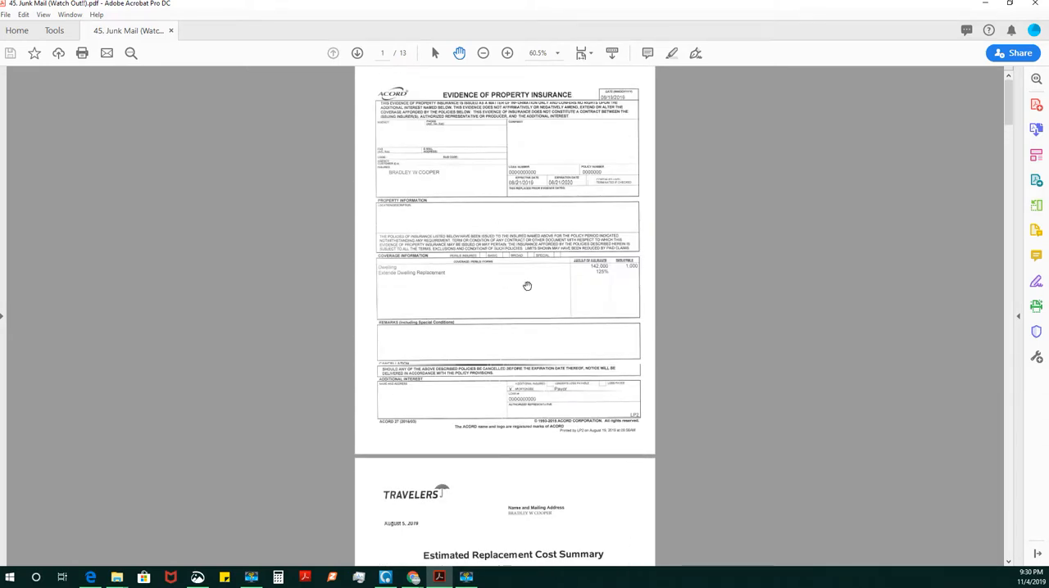
{"action": "scroll", "scroll_direction": "down", "scroll_amount": 3}
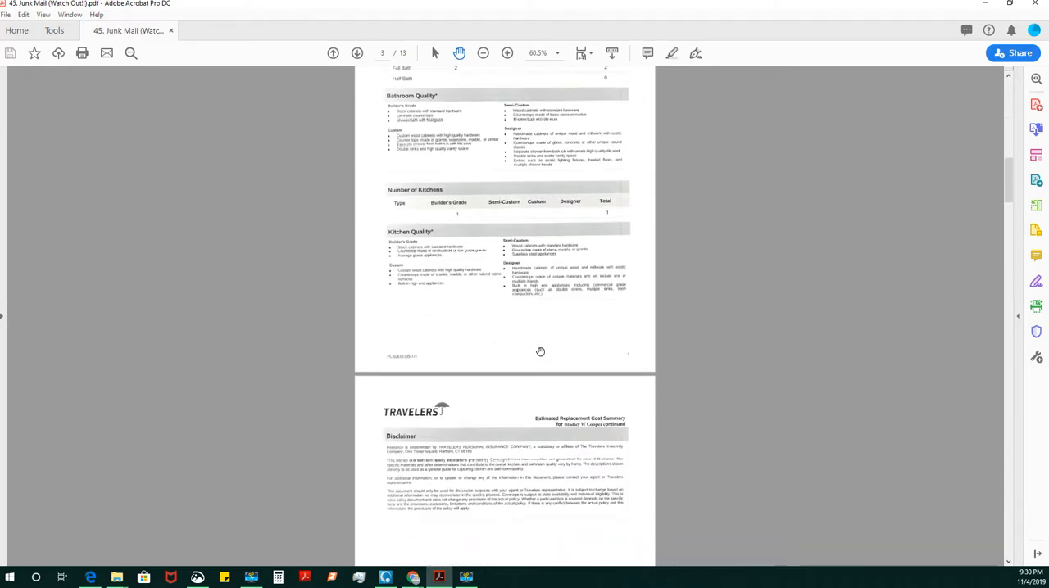
{"action": "scroll", "scroll_direction": "down", "scroll_amount": 3}
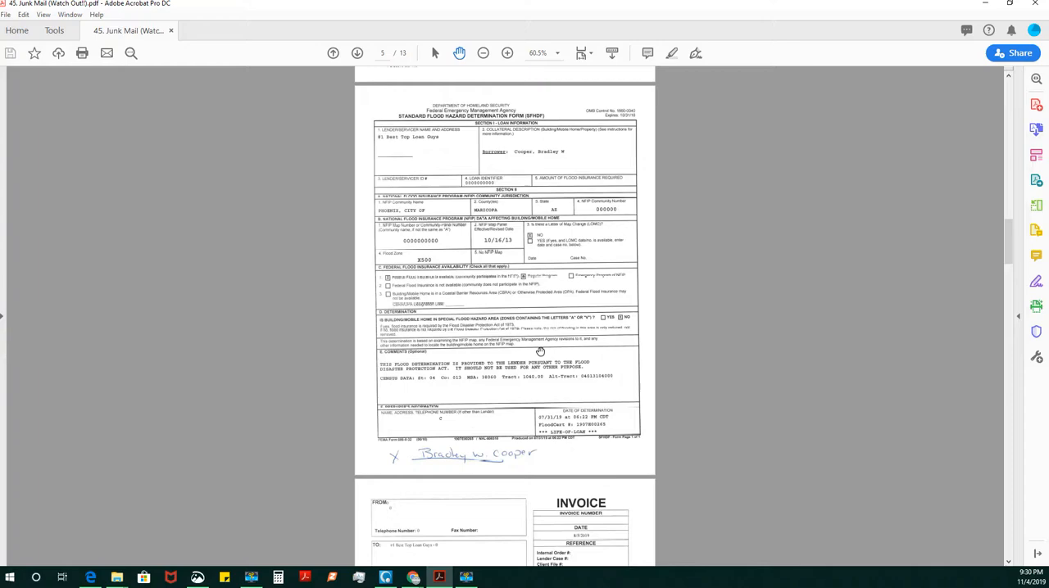
{"action": "scroll", "scroll_direction": "down", "scroll_amount": 3}
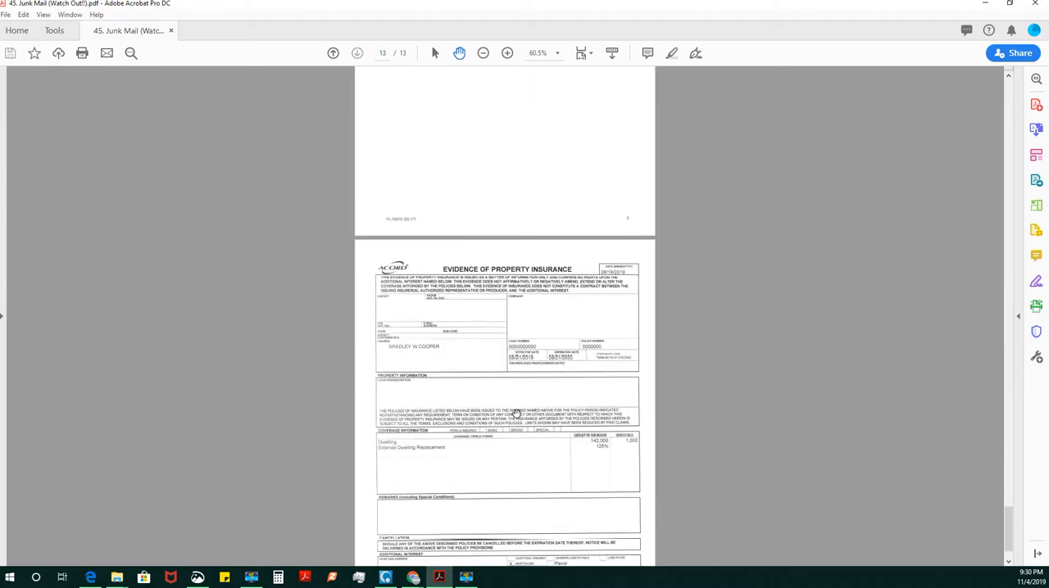
{"action": "scroll", "scroll_direction": "up", "scroll_amount": 3}
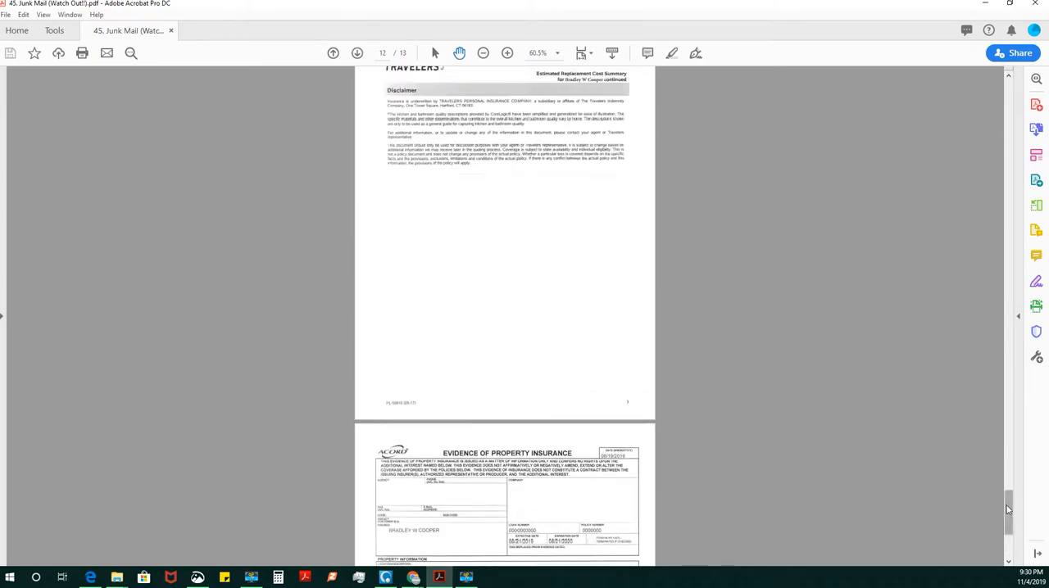